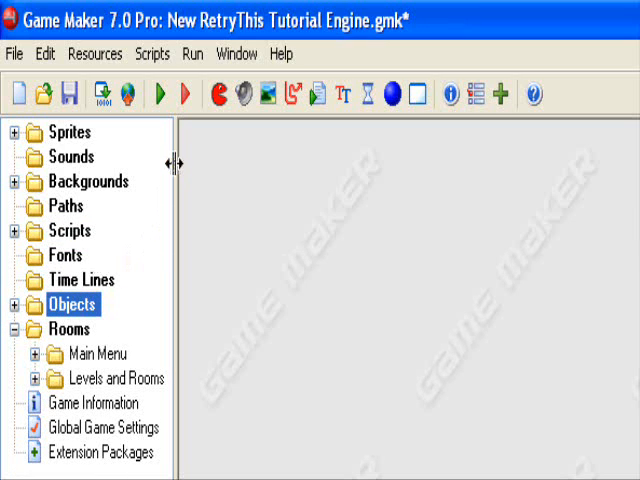
mouse_move(153, 210)
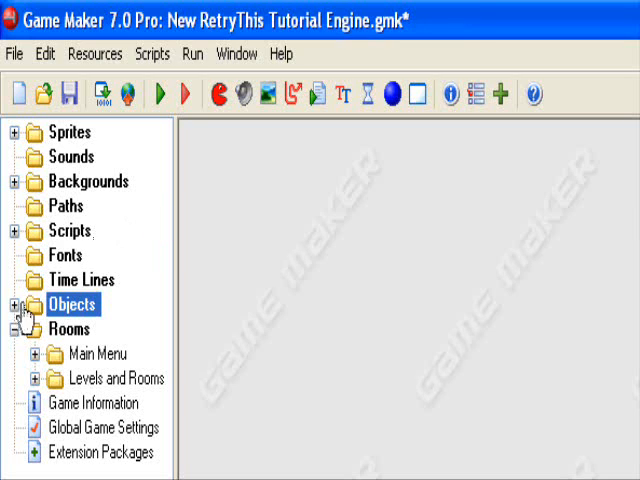
Step: Open script1 from the Scripts group and rename it scr_pause
click(17, 230)
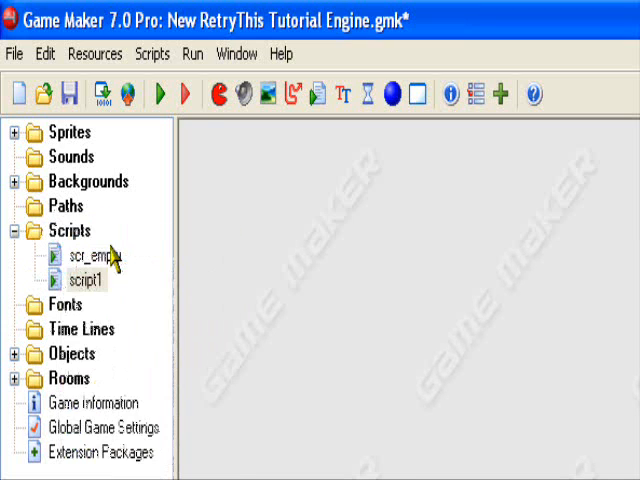
double_click(86, 277)
text(scr)
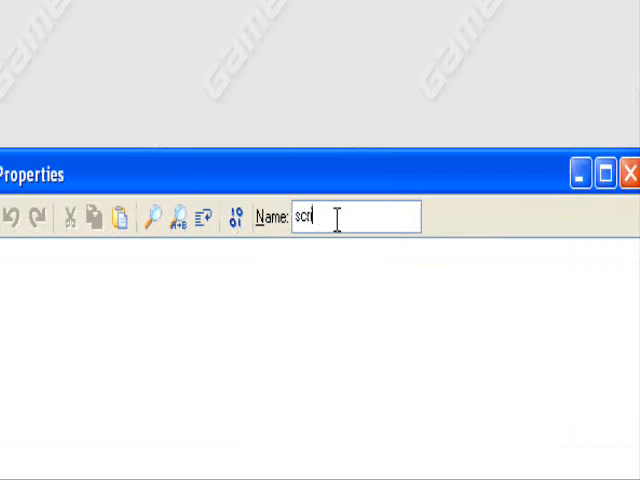
text(_)
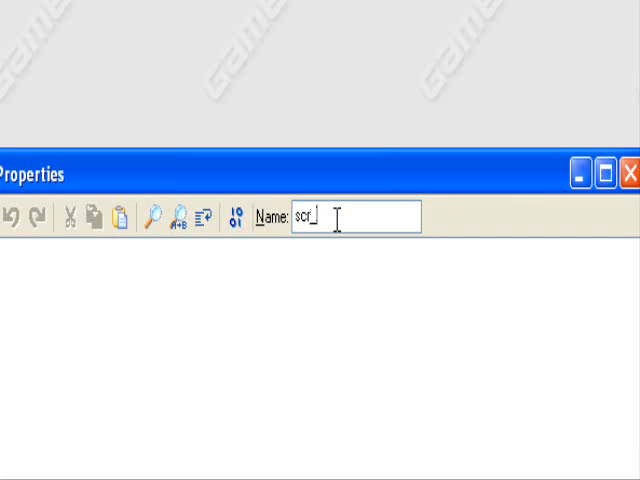
text(pause)
click(320, 359)
text({)
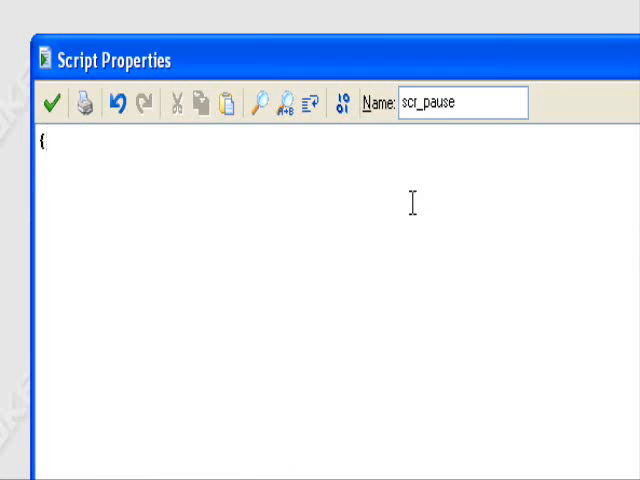
Step: Write 'pause = argument0;' and begin a do { loop on the next line
text(pause = agr)
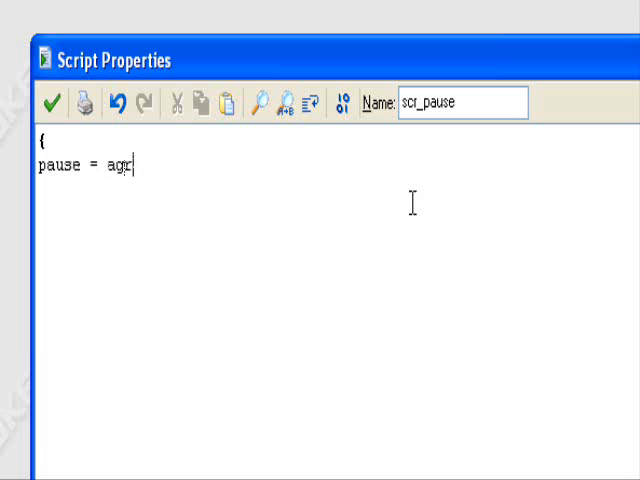
text(gument)
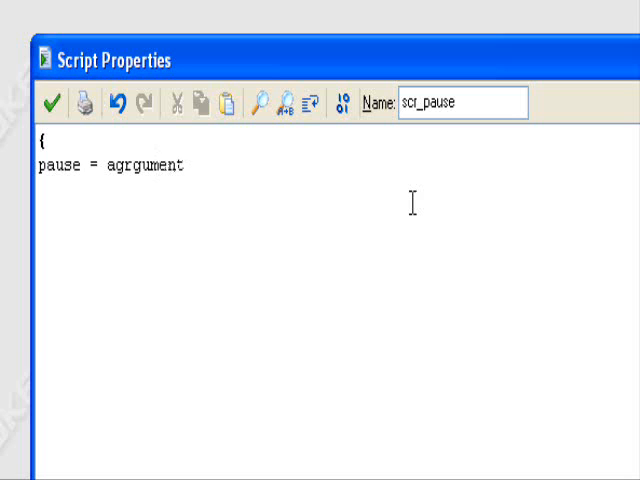
text(0)
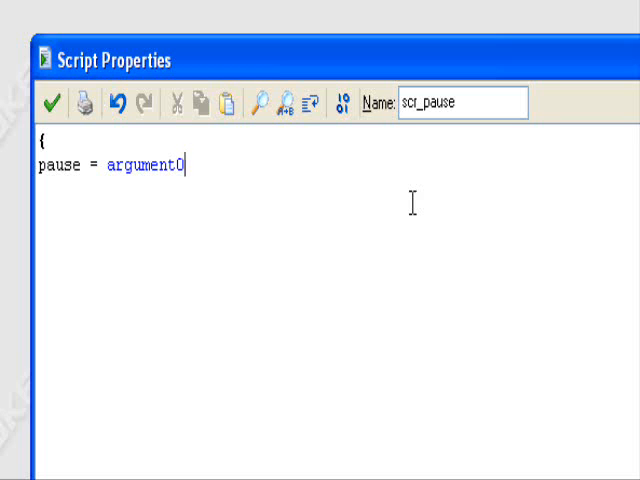
text(;)
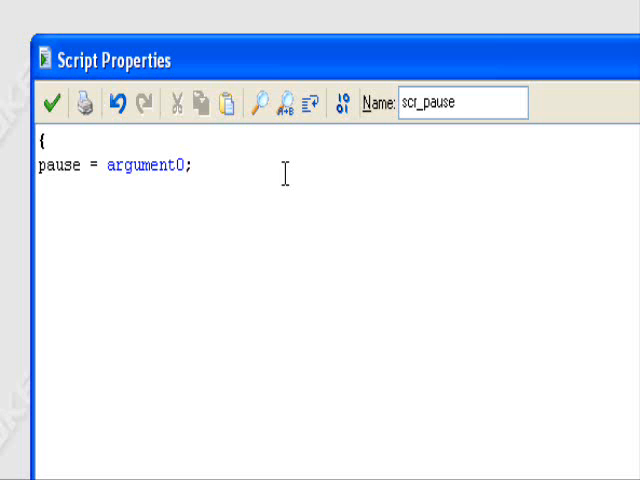
text(do {)
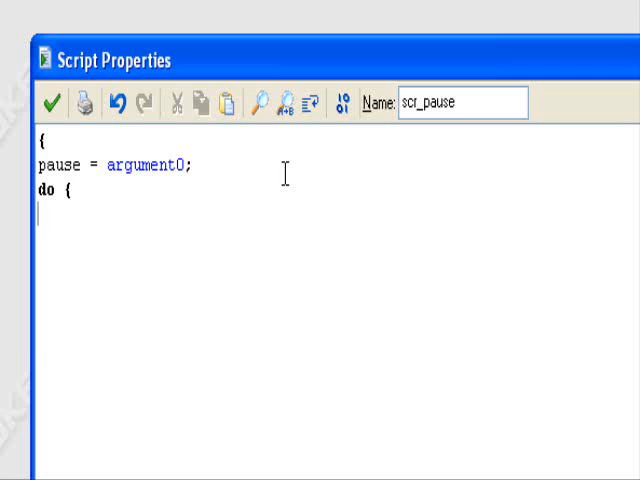
Step: Call keyboard_wait(); inside the do loop
text(keyboard)
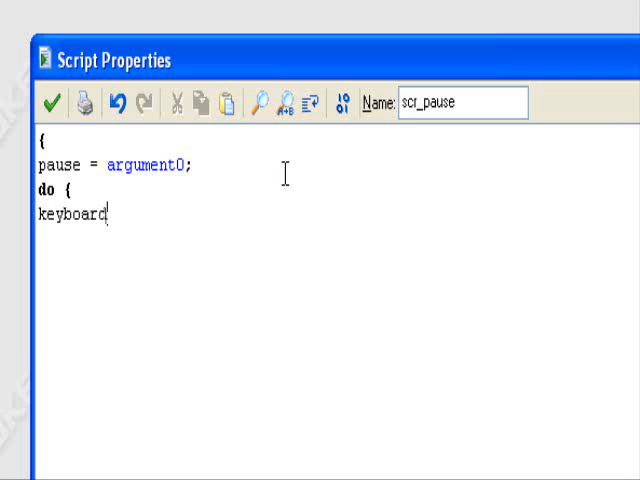
text(_wait)
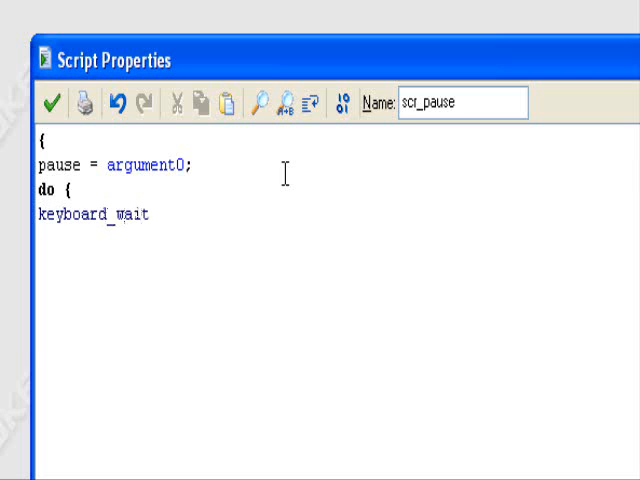
text(())
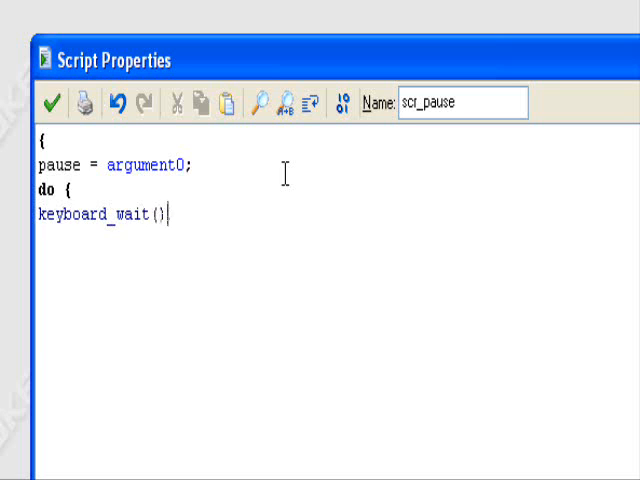
mouse_move(257, 182)
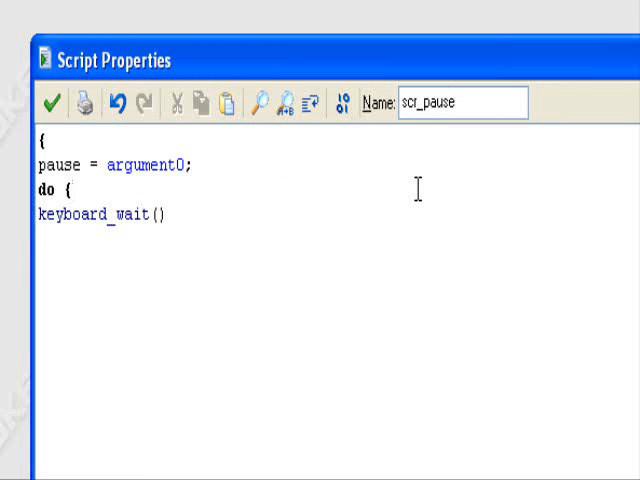
mouse_move(238, 235)
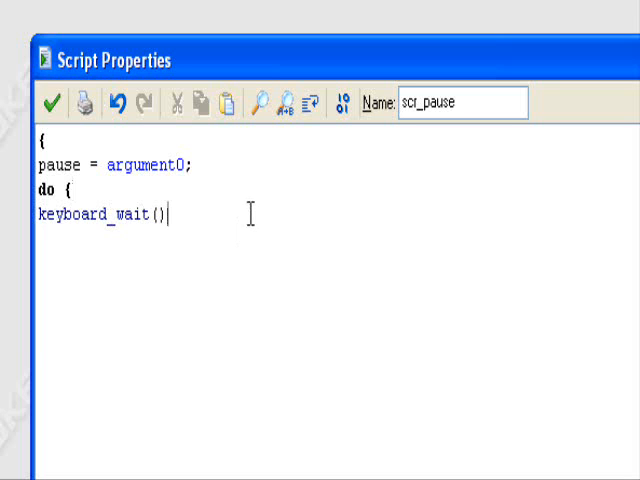
text(;)
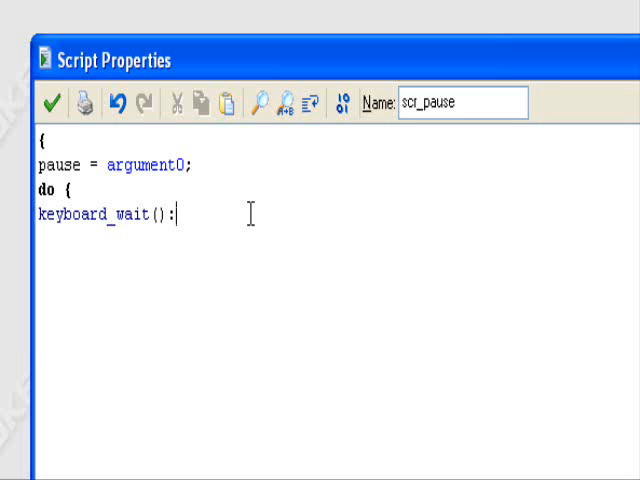
text(;)
text(unt)
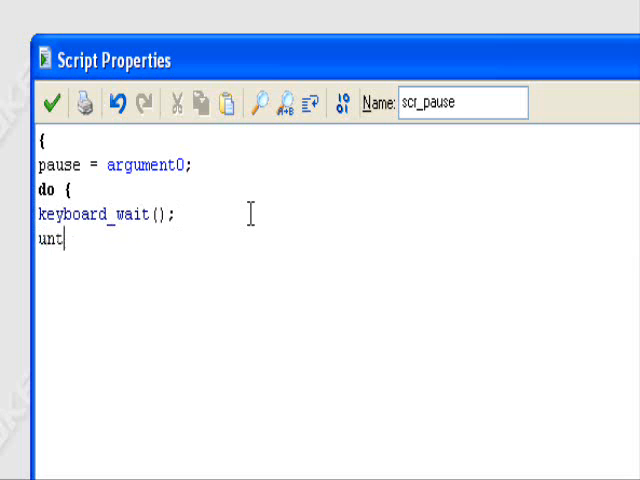
Step: Close the loop and start an until keyboard_check_pressed condition
text(i;)
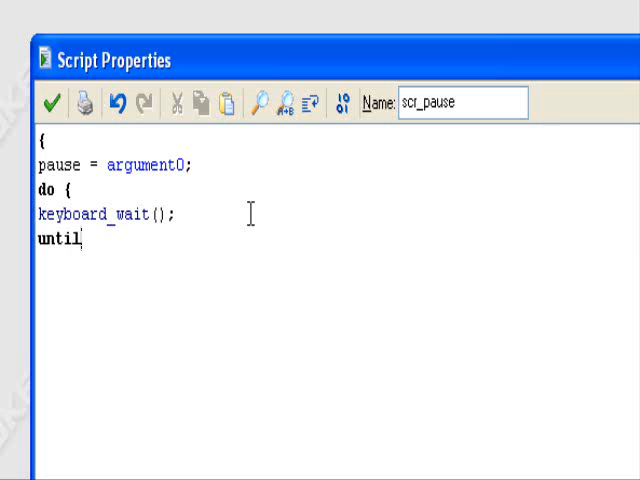
text({)
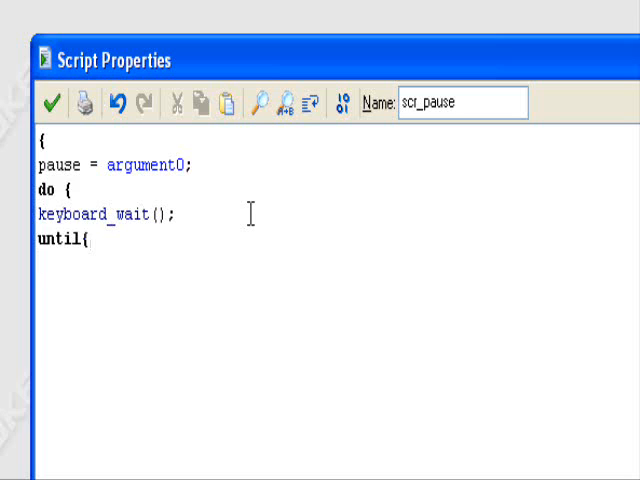
text(keyboard_check)
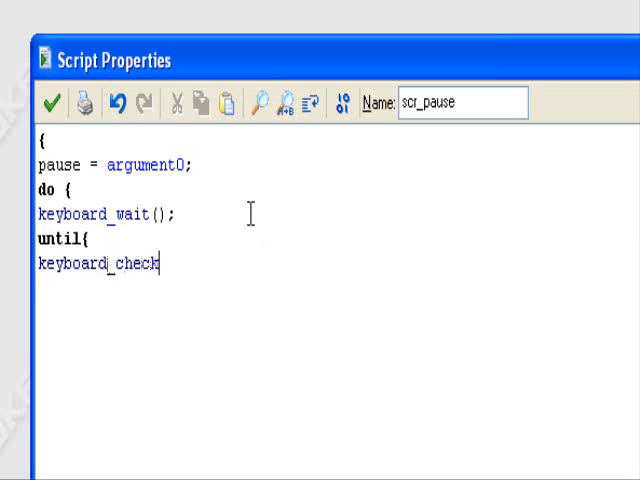
text(_pre)
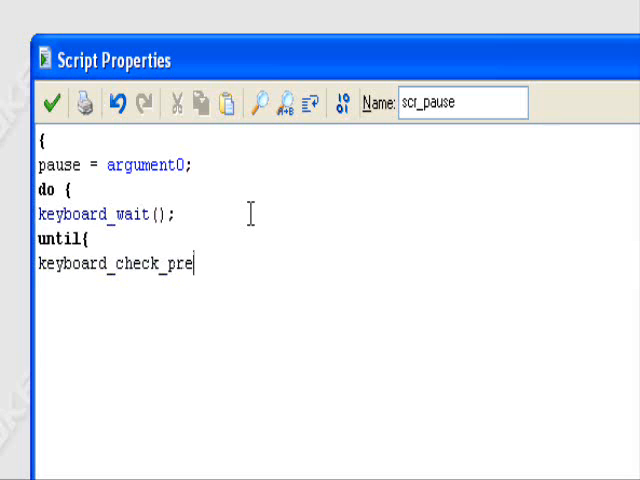
text(ssed)
text(})
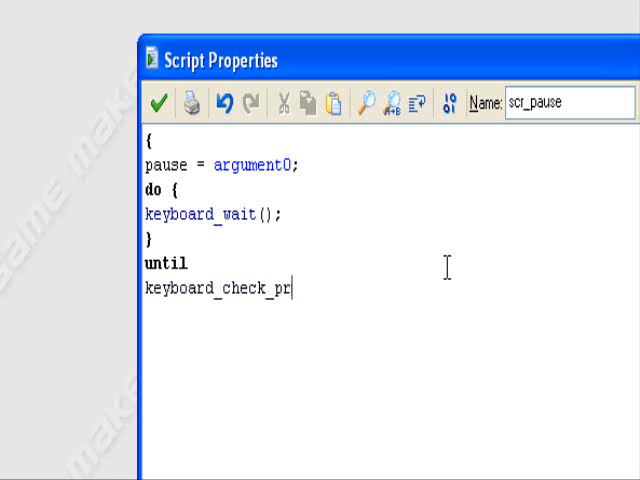
Step: Change the until condition to keyboard_check(pause) and close the script with a brace
key(Backspace)
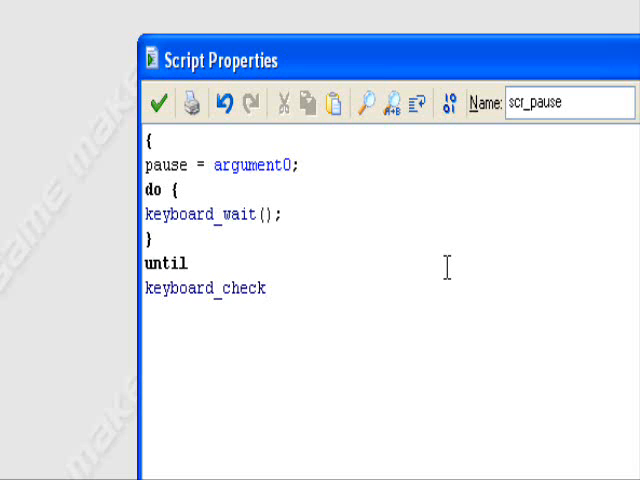
text((paus)
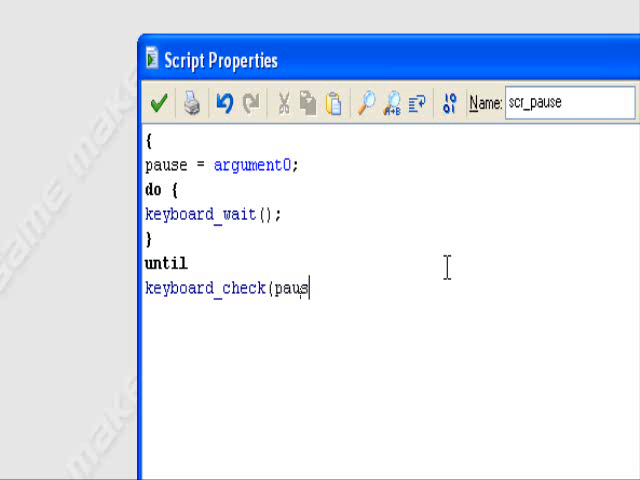
text(e))
text(})
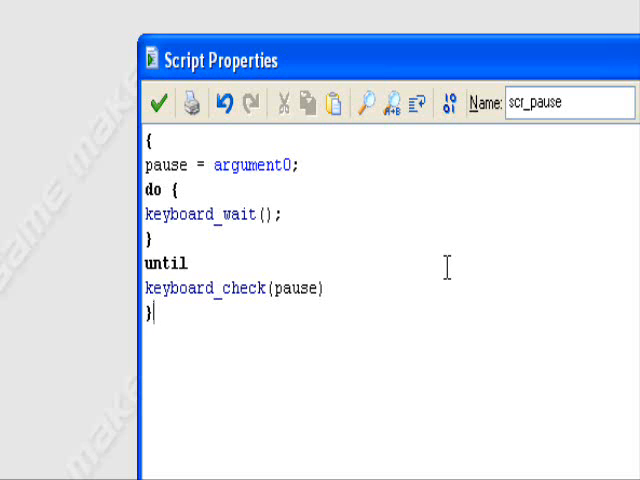
mouse_move(315, 245)
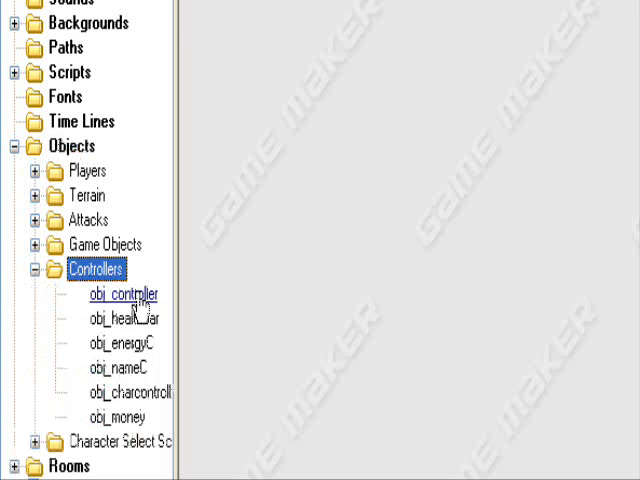
Step: Open obj_controller from the Controllers group
double_click(124, 295)
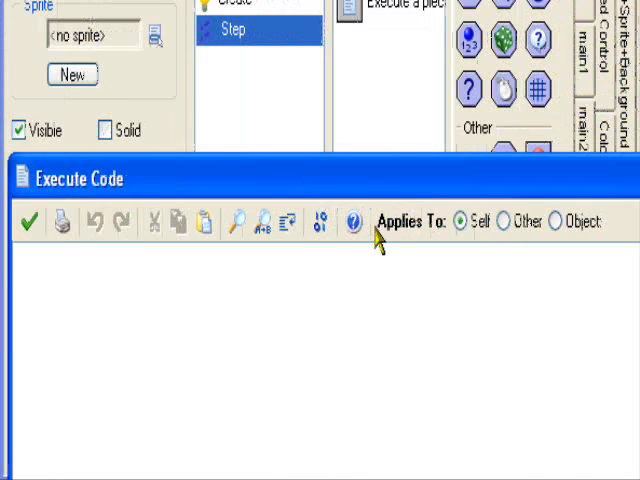
Step: Type 'if keyboard_check_pressed(ord('P')) {' in the Step event code
text(if)
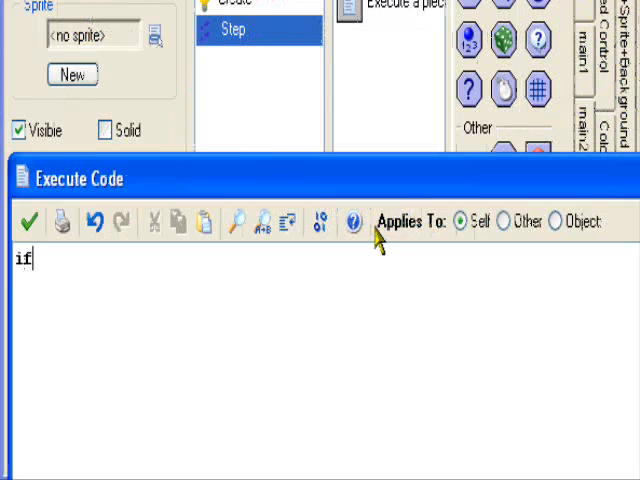
text(keyboar)
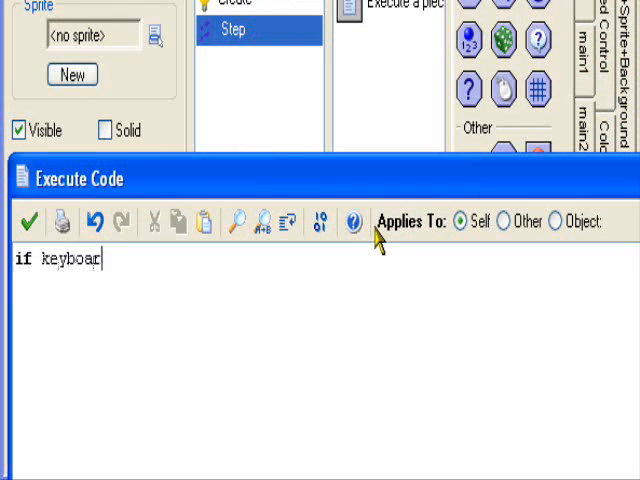
text(d_check)
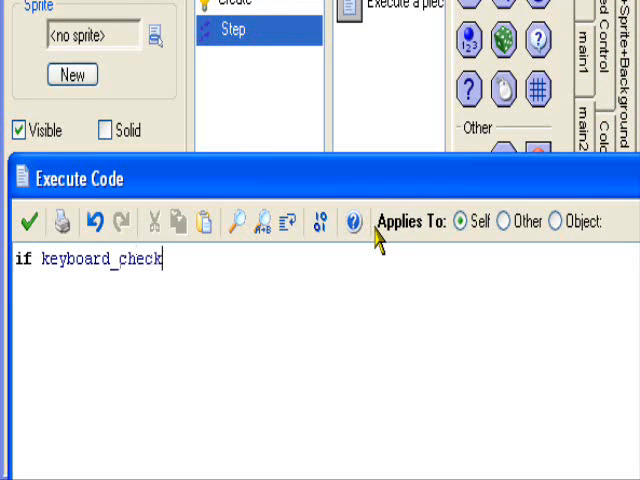
text(_pre)
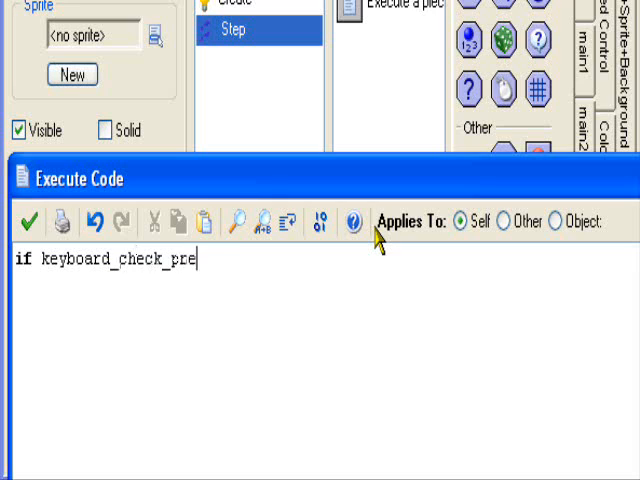
text(ssed)
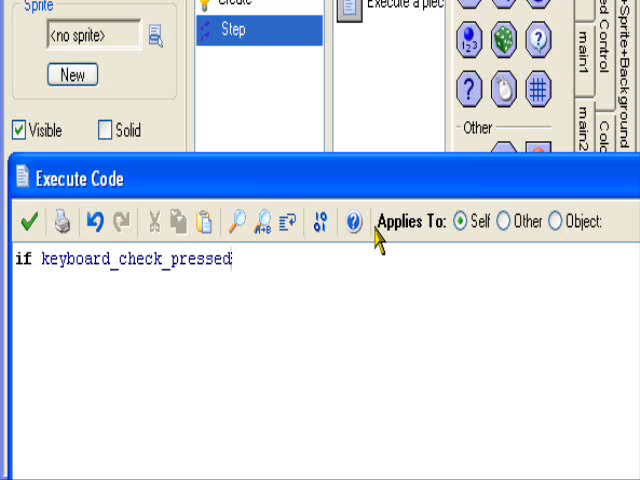
text(()
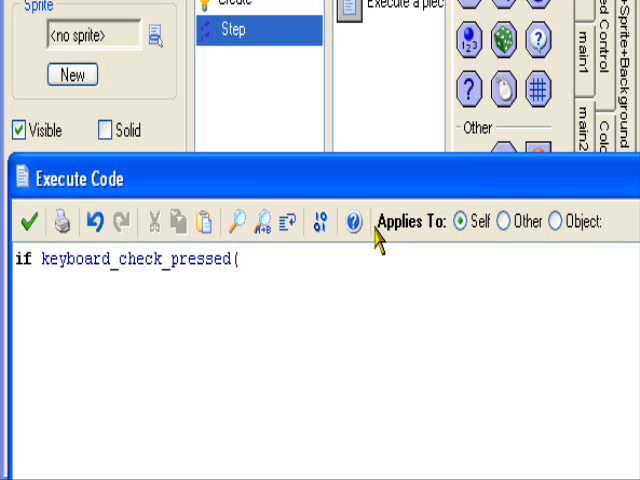
text(ord)
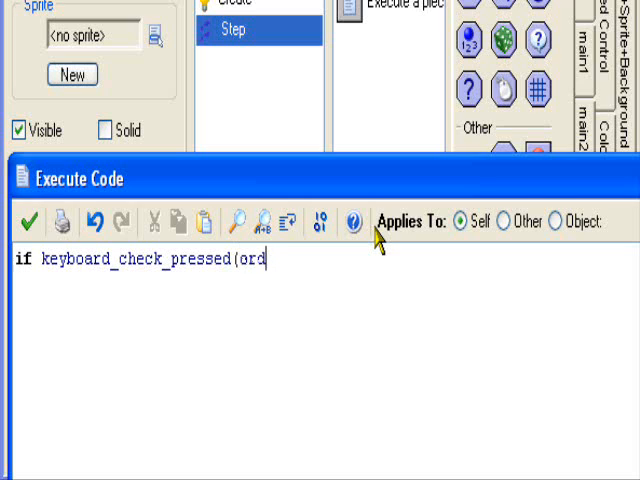
text((')
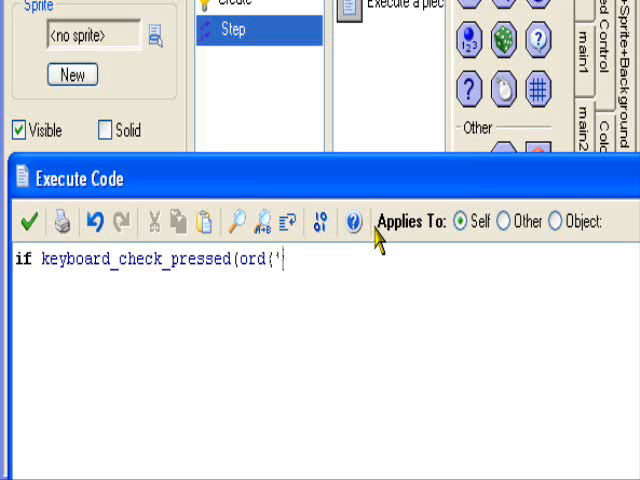
text(P)
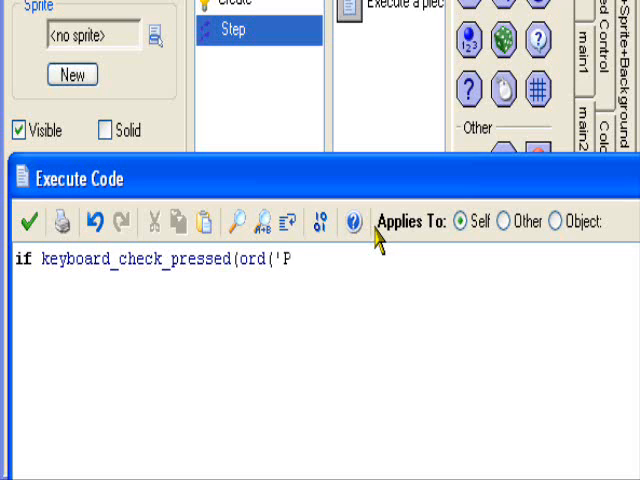
text(')
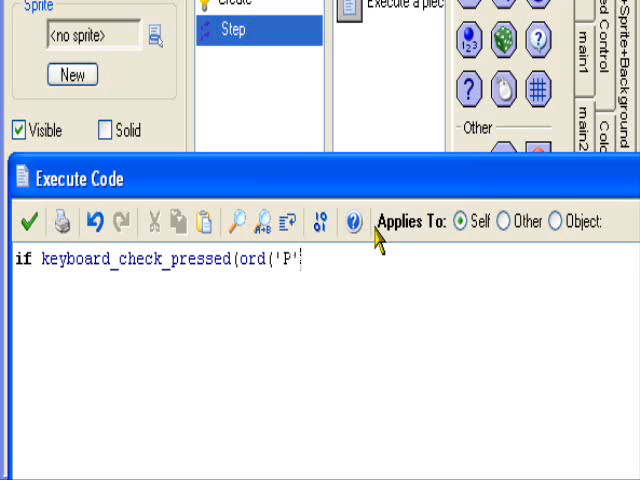
text('))
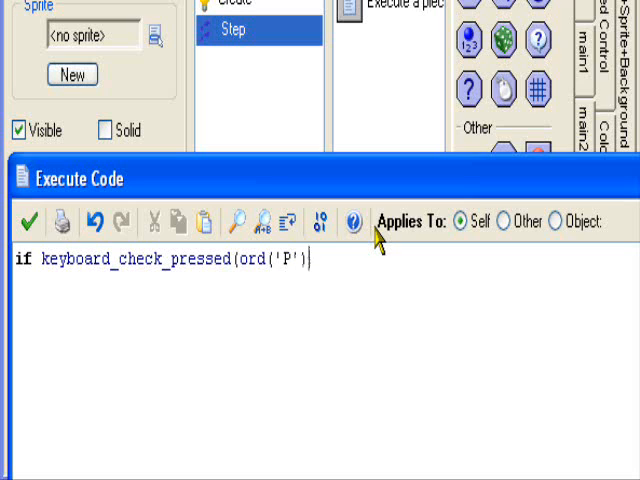
text(;)
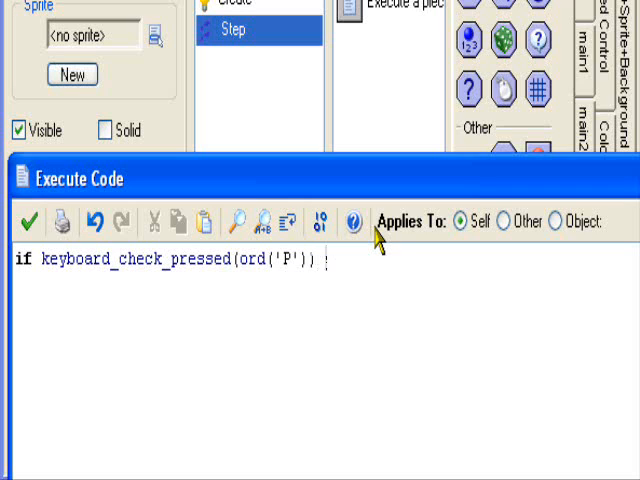
text({)
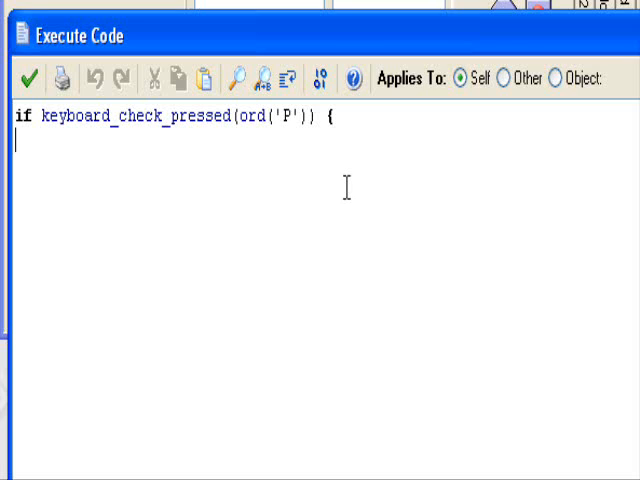
Step: Call scr_pause(ord('P')) inside the P-key block and close it with a brace
text(SCR)
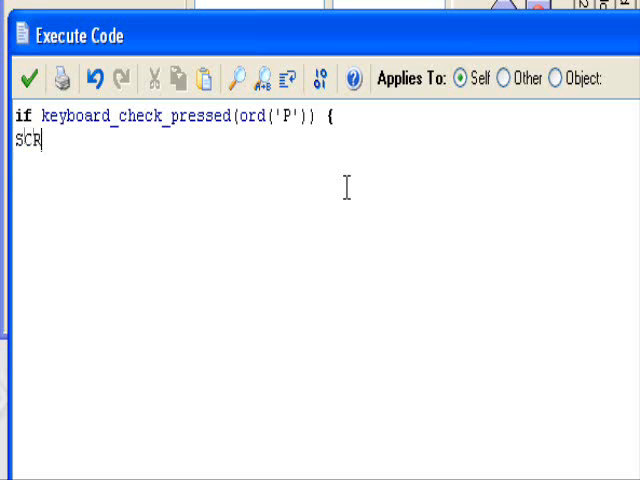
key(BackSpace)
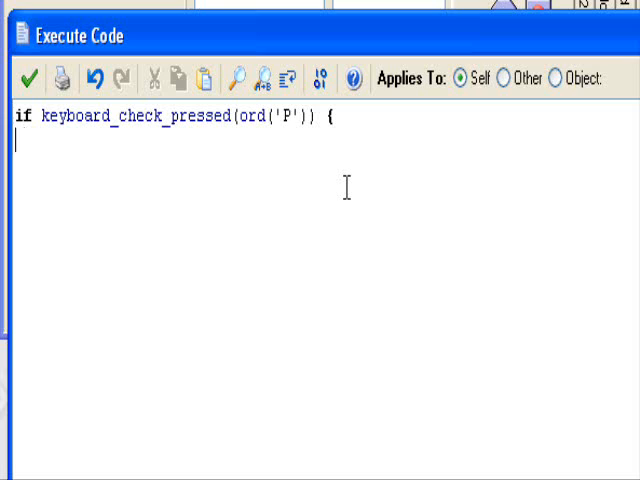
text(scr)
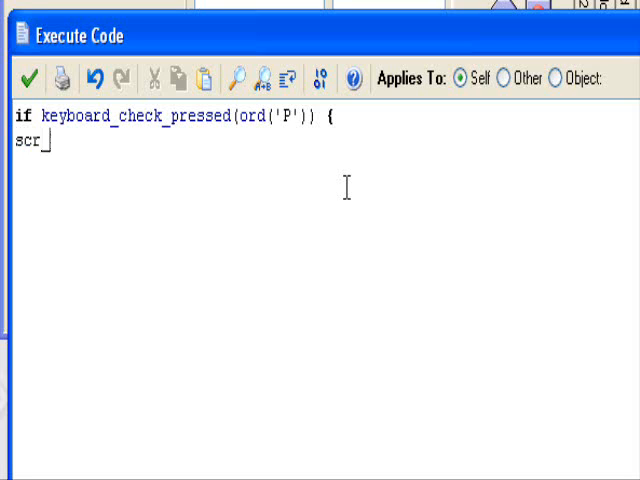
text(_pause)
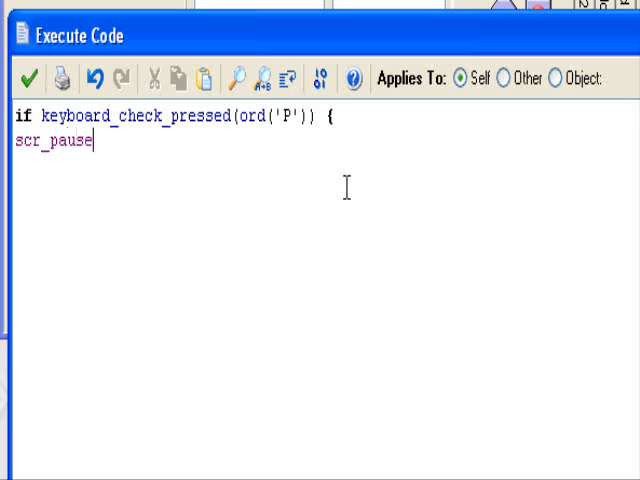
mouse_move(340, 185)
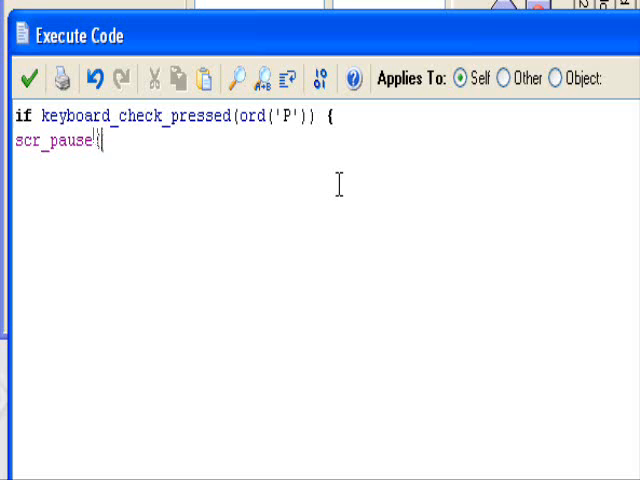
text((ord)
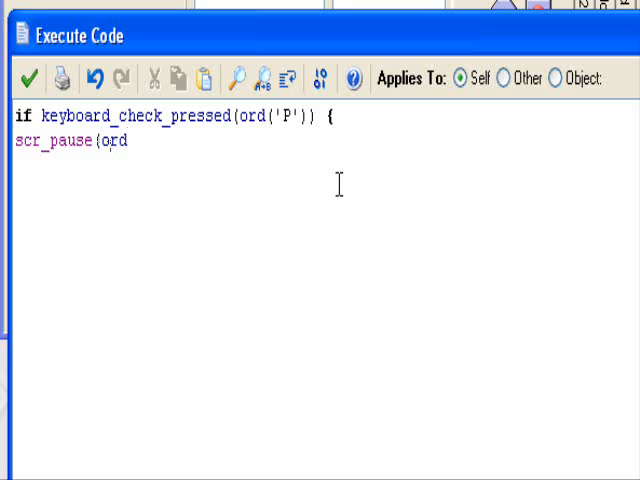
text((")
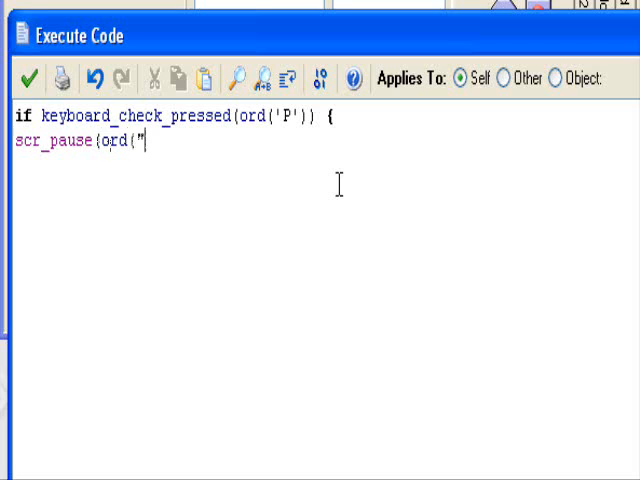
text('P)
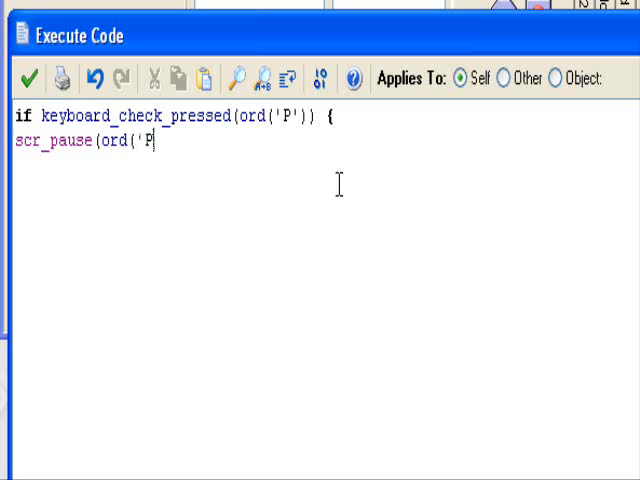
text(')
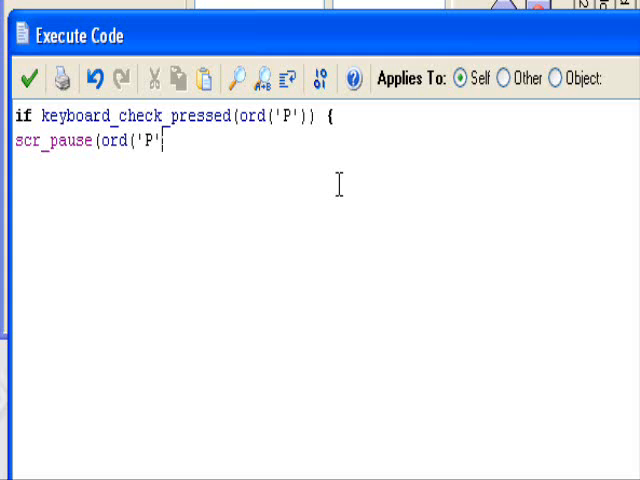
text())
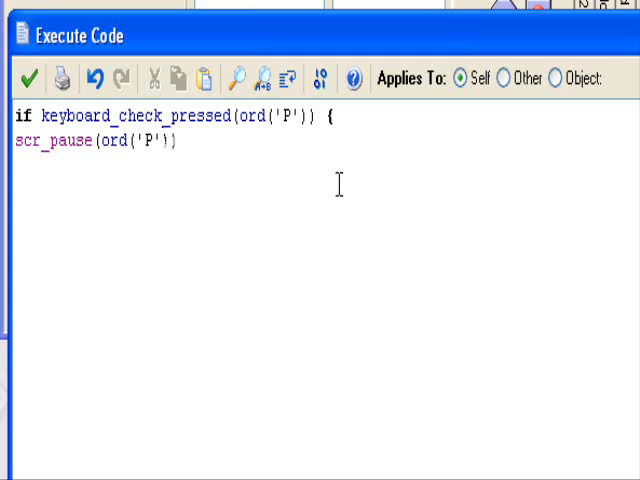
text(})
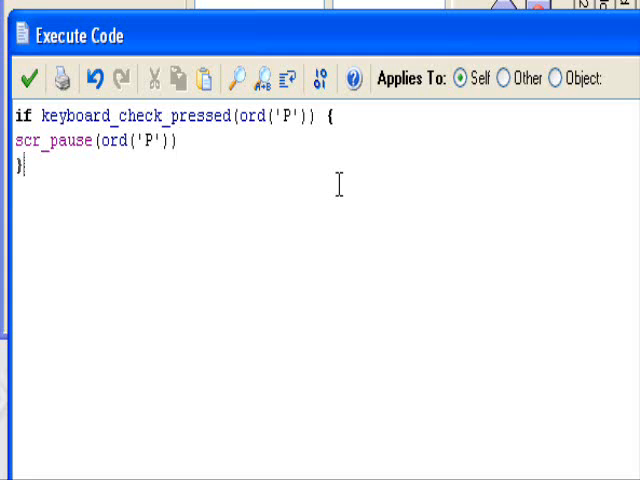
mouse_move(310, 205)
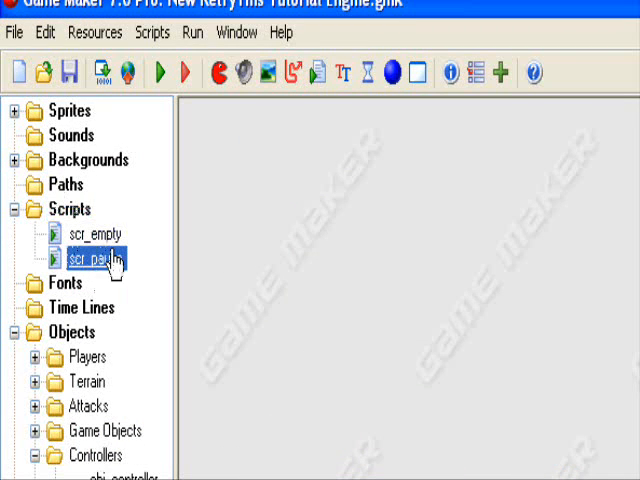
Step: Reopen scr_pause to review its do-until keyboard_wait code
double_click(90, 261)
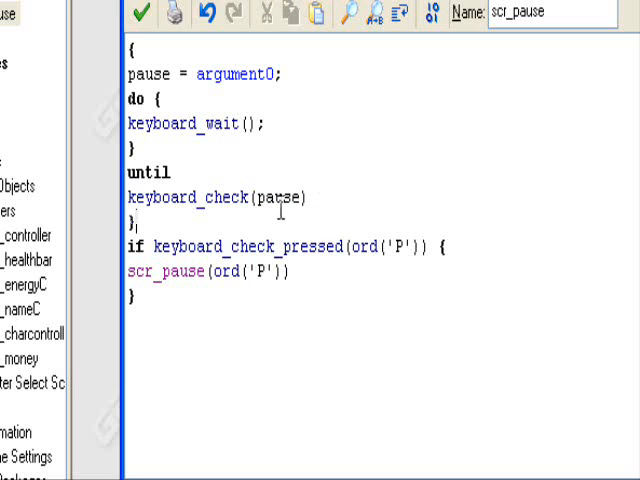
mouse_move(322, 200)
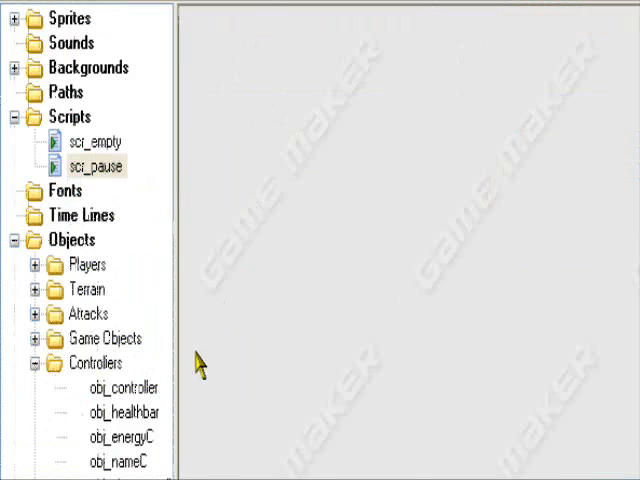
Step: Close the wrongly opened object, reopen obj_controller, and tick Persistent
double_click(122, 387)
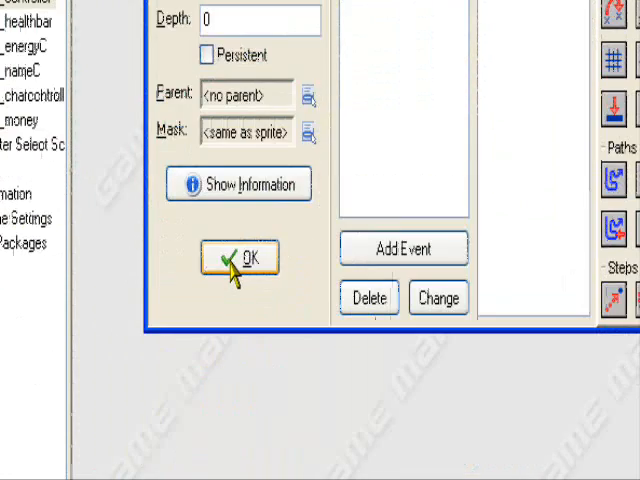
click(238, 257)
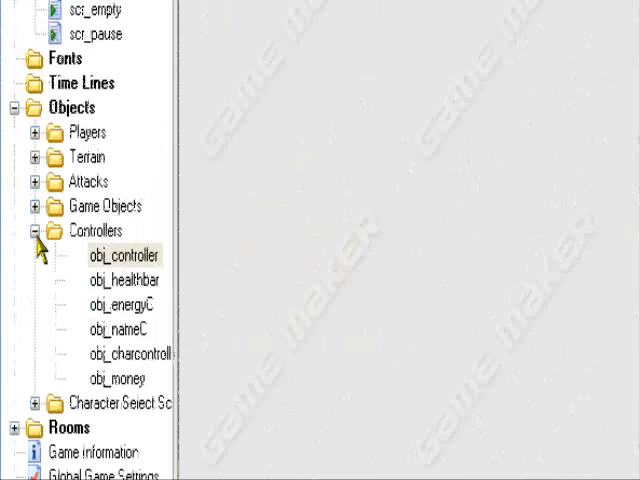
double_click(130, 256)
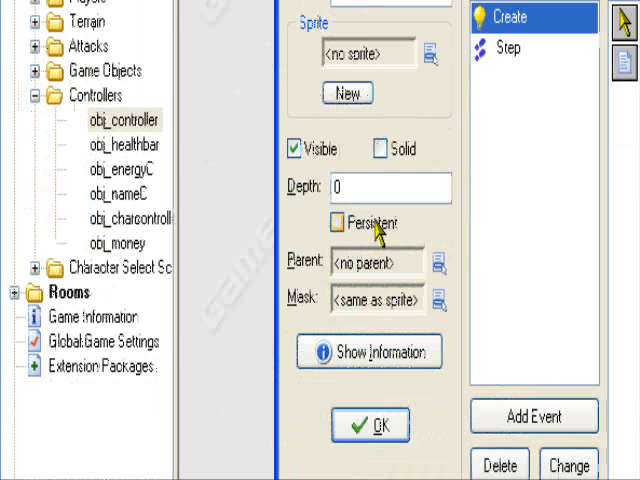
click(370, 424)
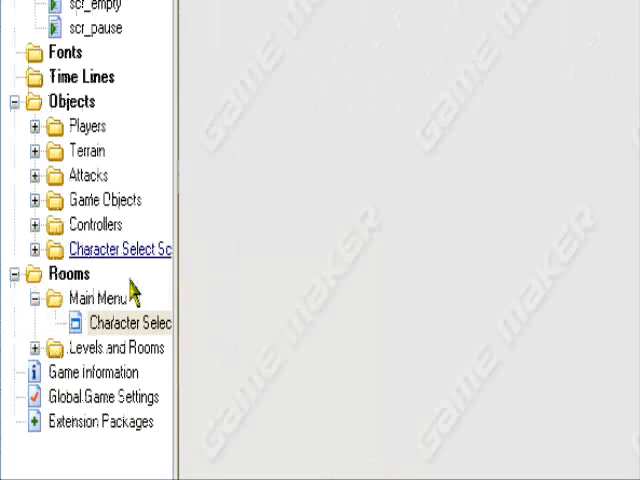
Step: Open the Character Select room, run the game, and pick a character to enter a level
double_click(130, 322)
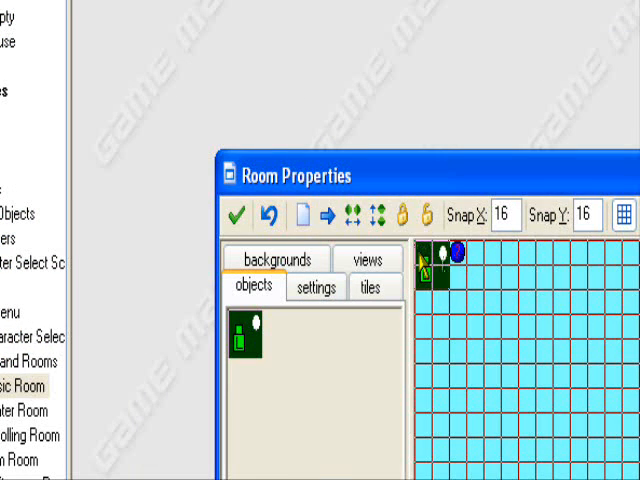
click(237, 213)
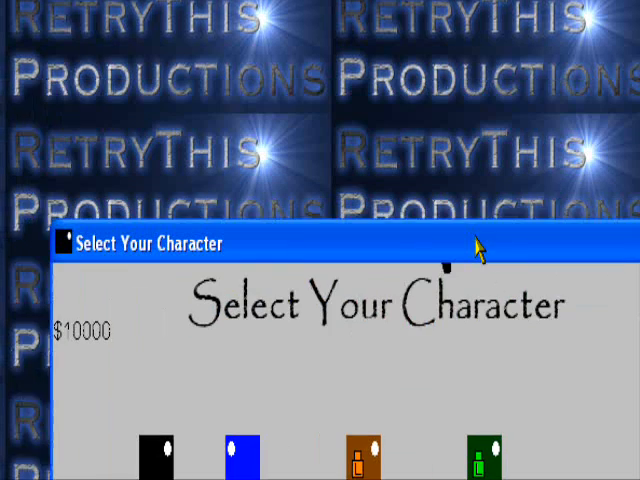
click(161, 444)
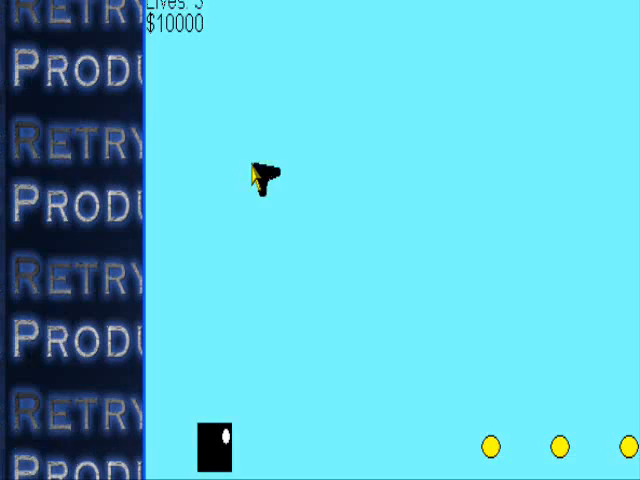